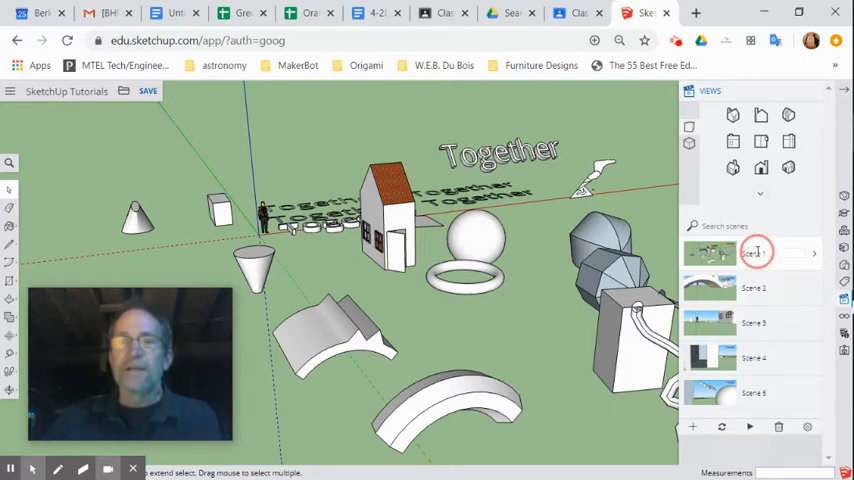
- Update Scene 2 to store the current view under the arch, keeping all properties checked
double_click(756, 252)
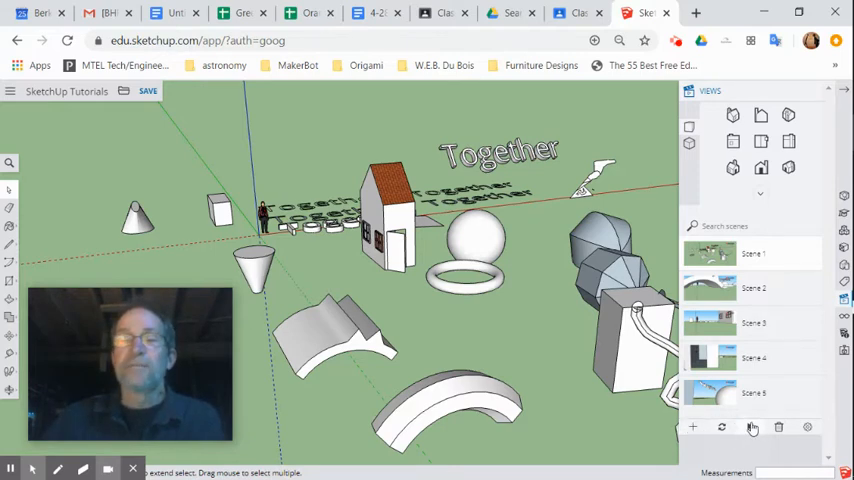
mouse_move(720, 428)
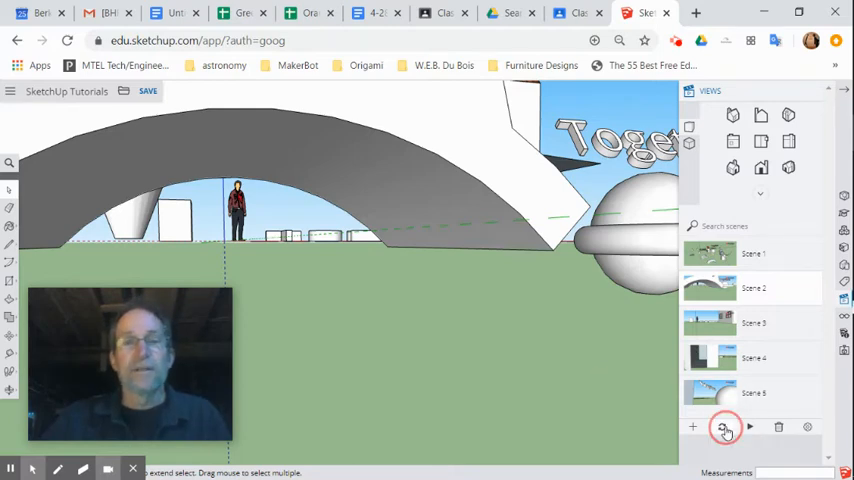
click(724, 428)
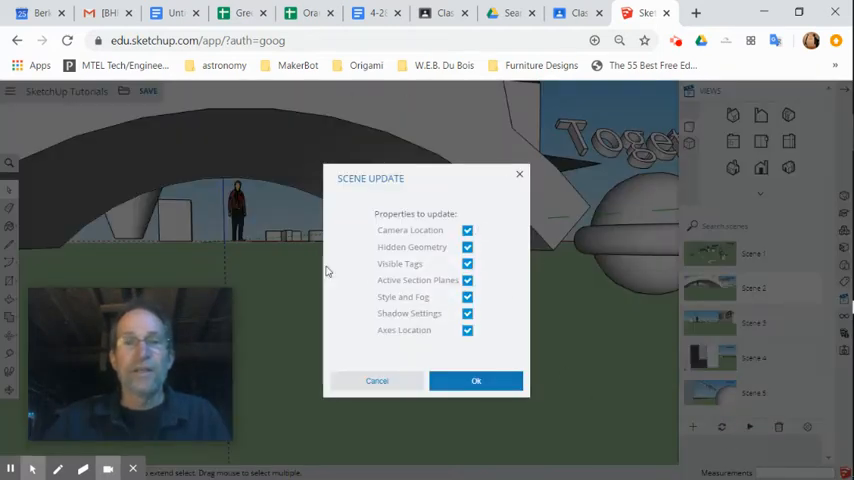
click(476, 380)
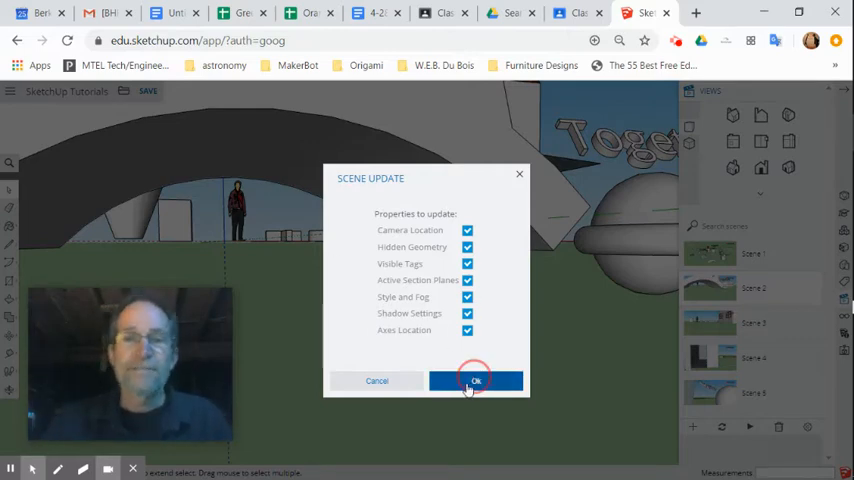
click(476, 380)
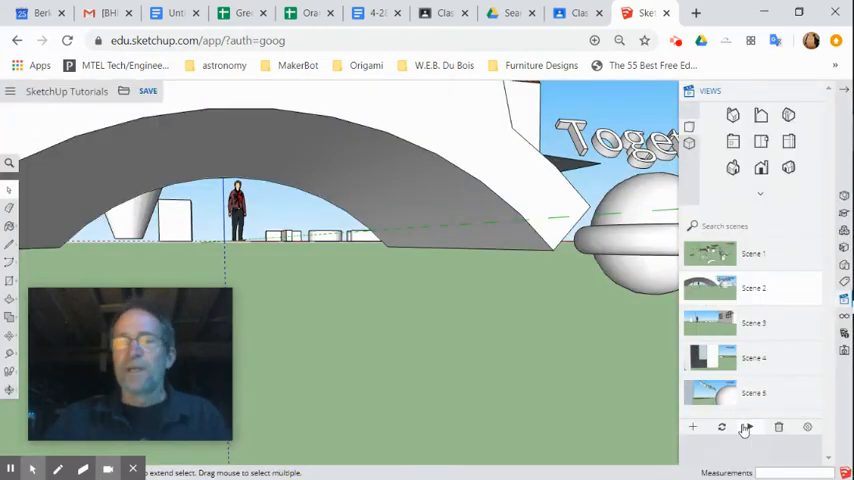
mouse_move(744, 428)
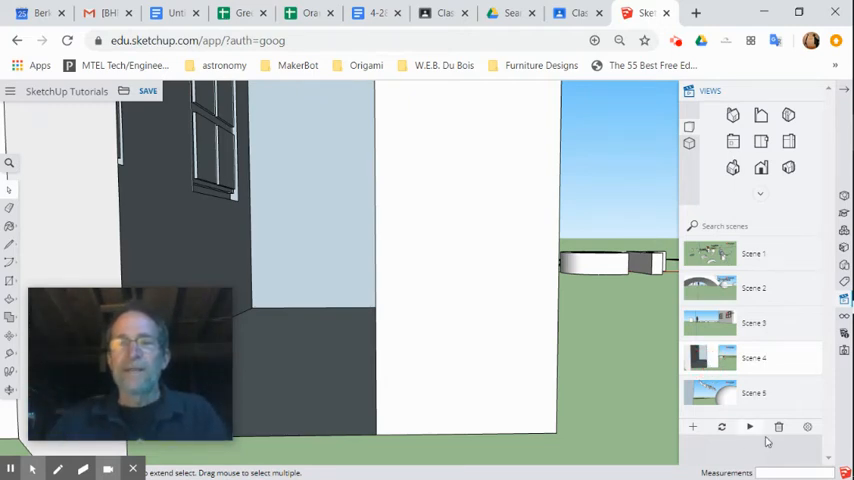
- Request deletion of Scene 4, dismiss the confirmation so all five scenes remain, and return to the full model
click(778, 428)
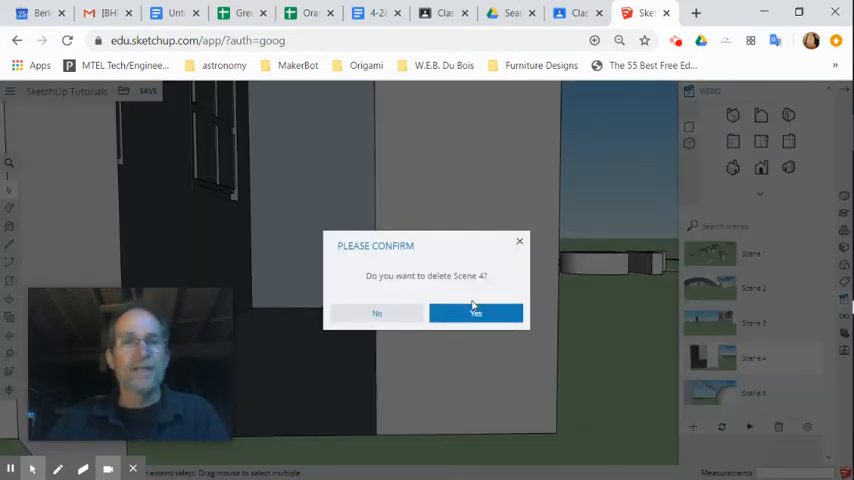
click(474, 312)
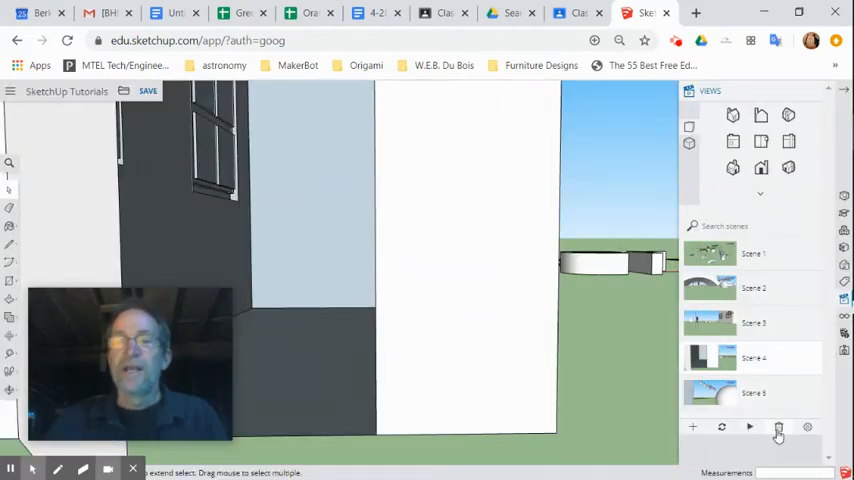
click(710, 252)
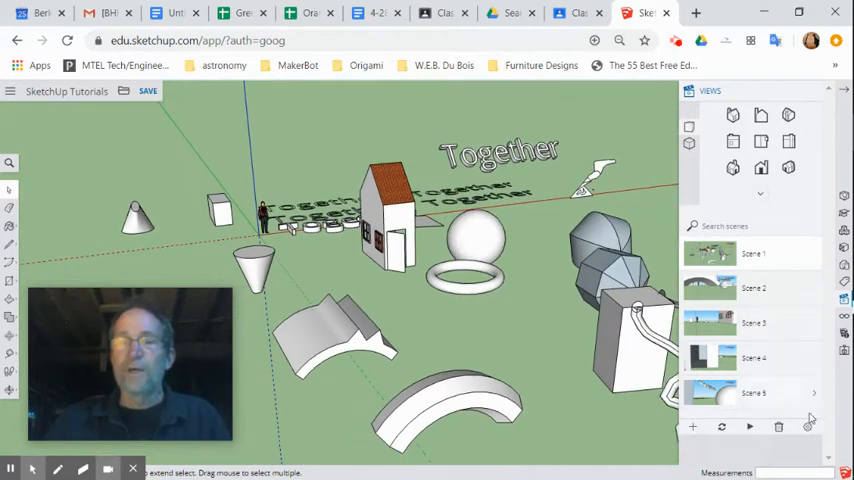
mouse_move(810, 428)
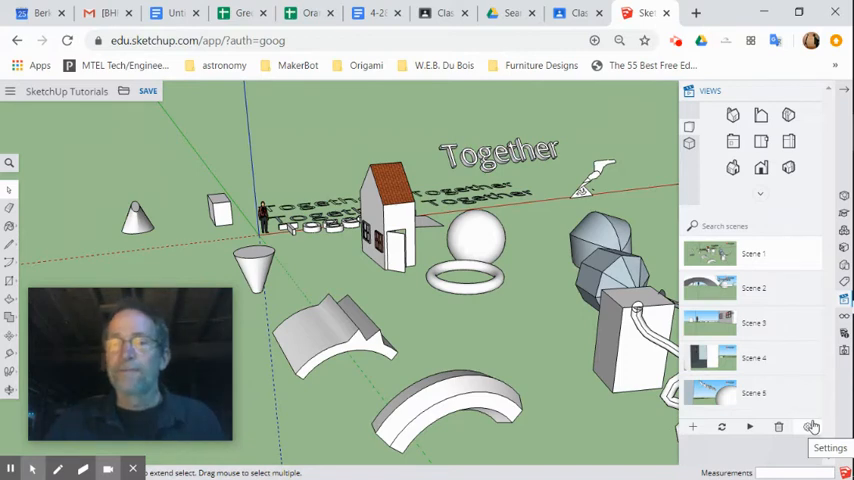
click(810, 428)
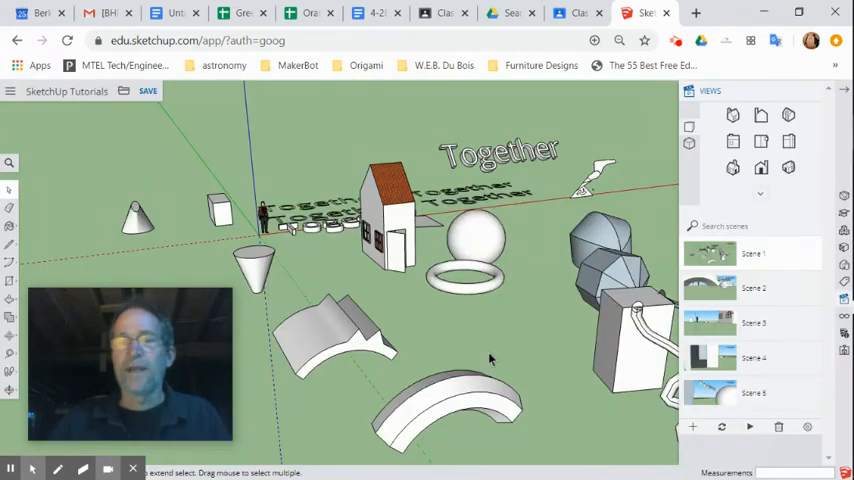
mouse_move(748, 428)
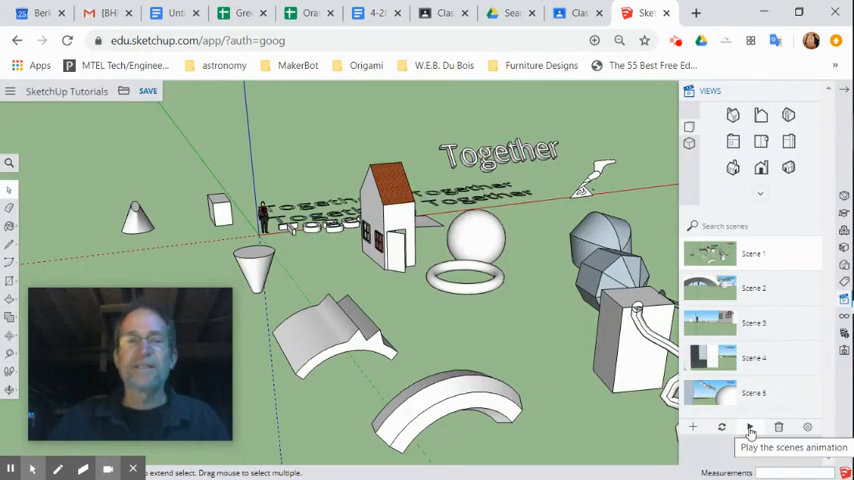
mouse_move(748, 428)
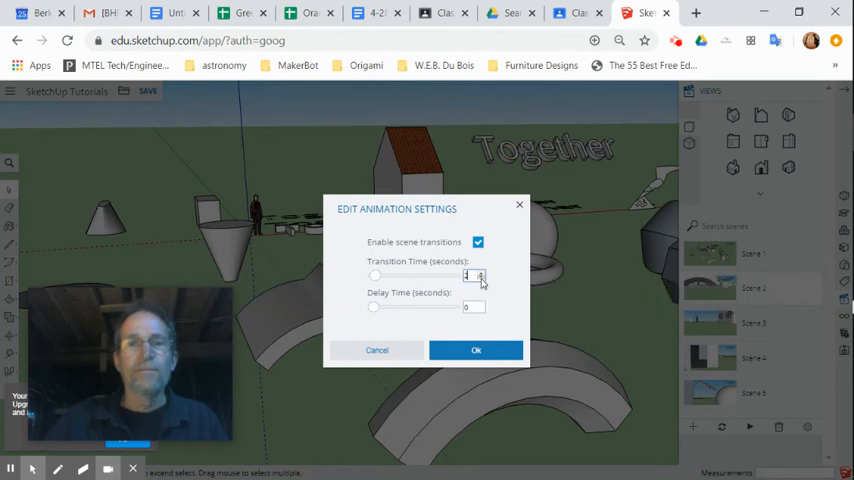
- Change the Transition Time in Animation Settings, then play and stop the scenes animation
click(476, 350)
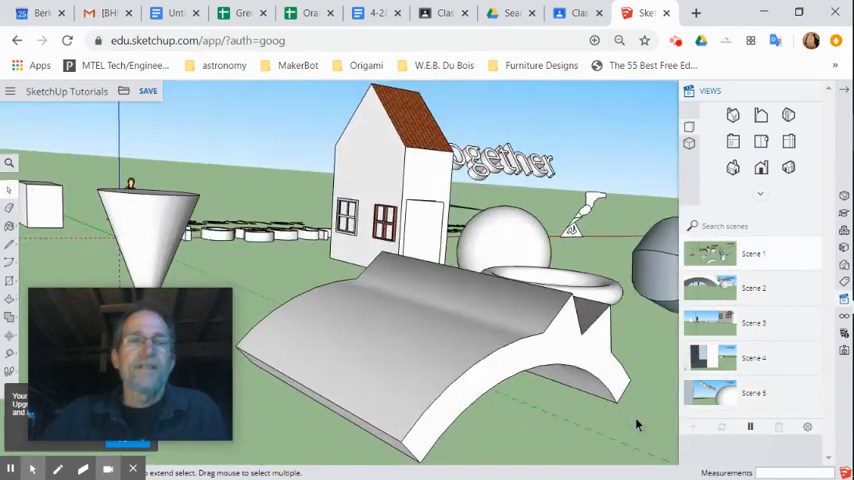
click(750, 428)
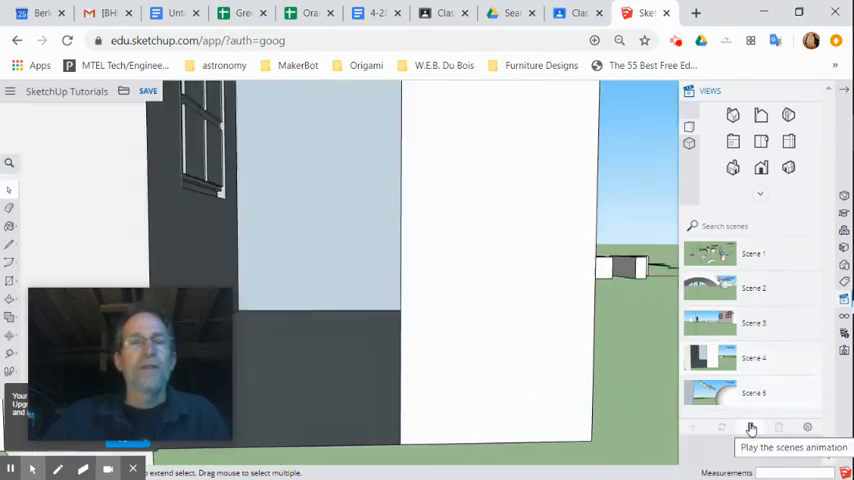
click(752, 428)
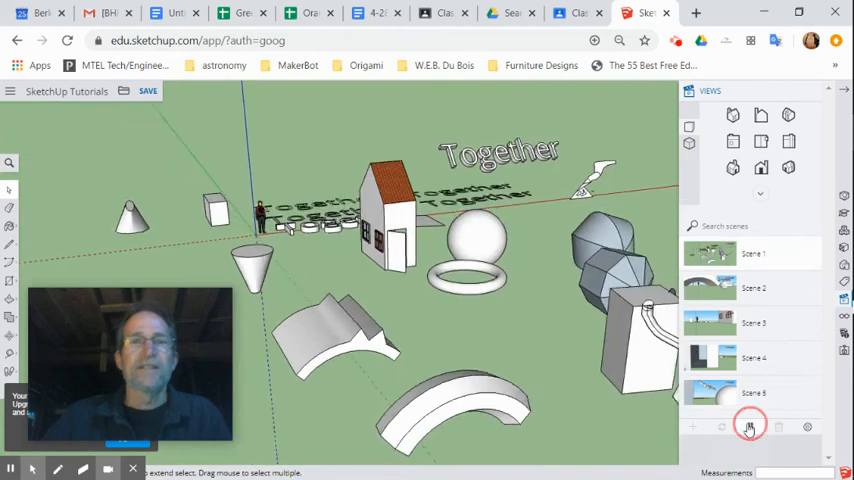